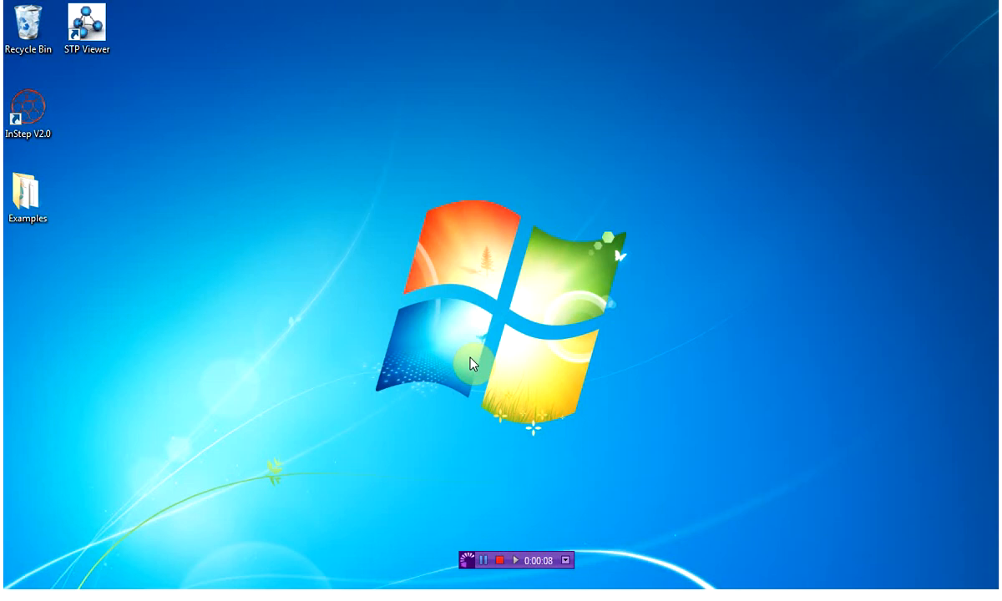
Launch InStep in its free version and import monkey.stl
click(28, 109)
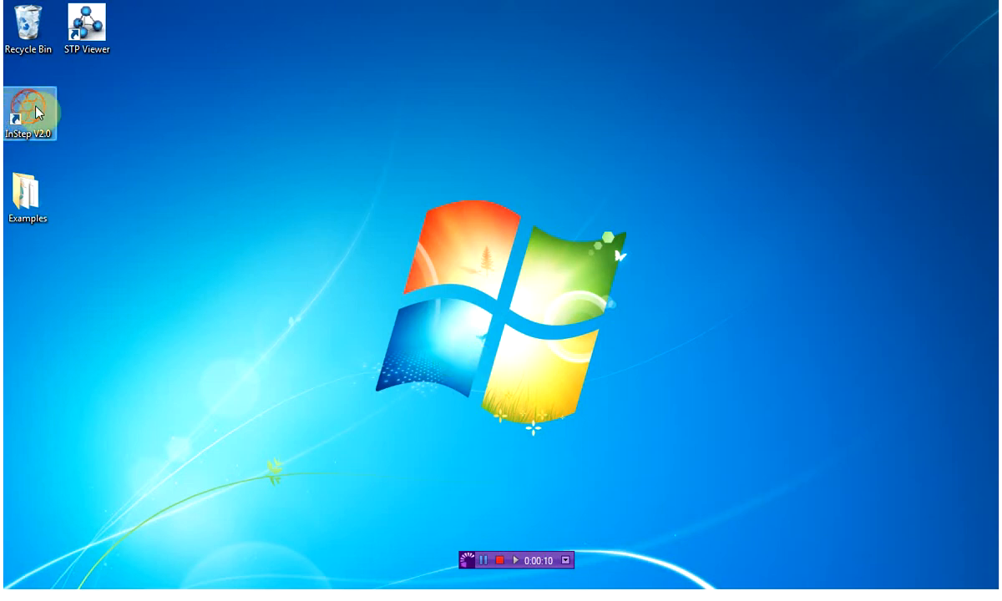
double_click(30, 109)
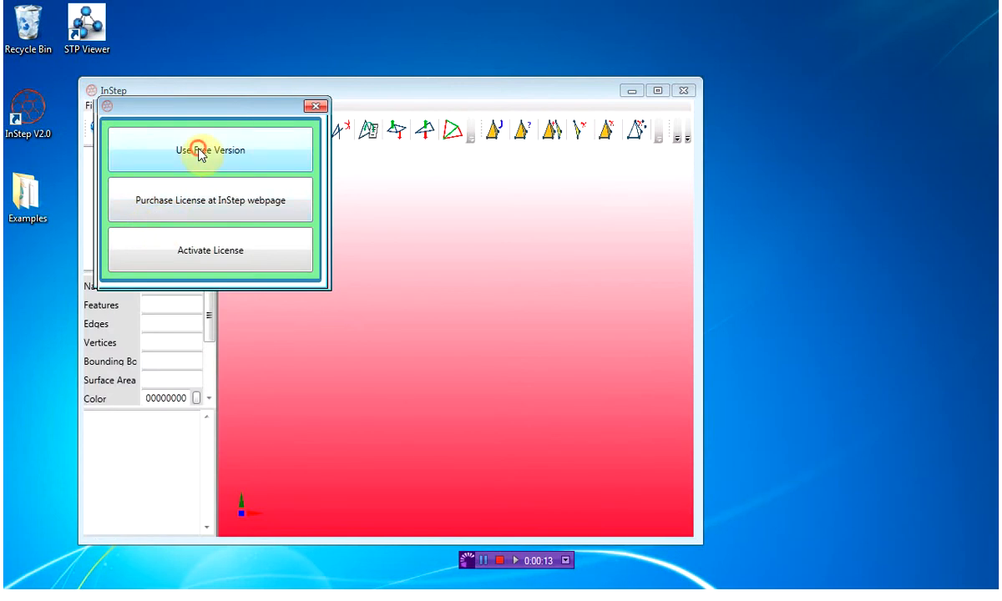
click(200, 151)
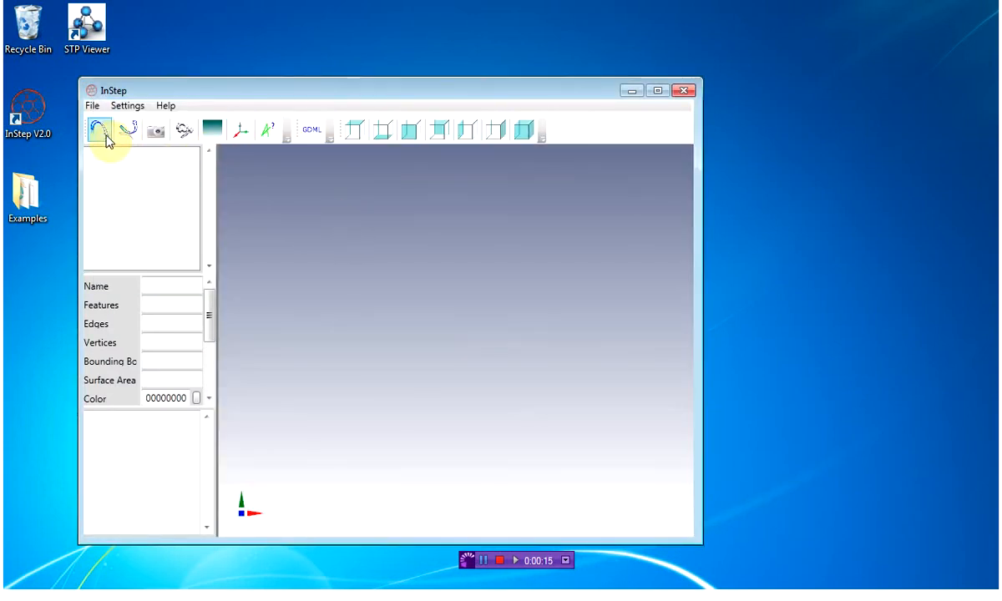
click(99, 131)
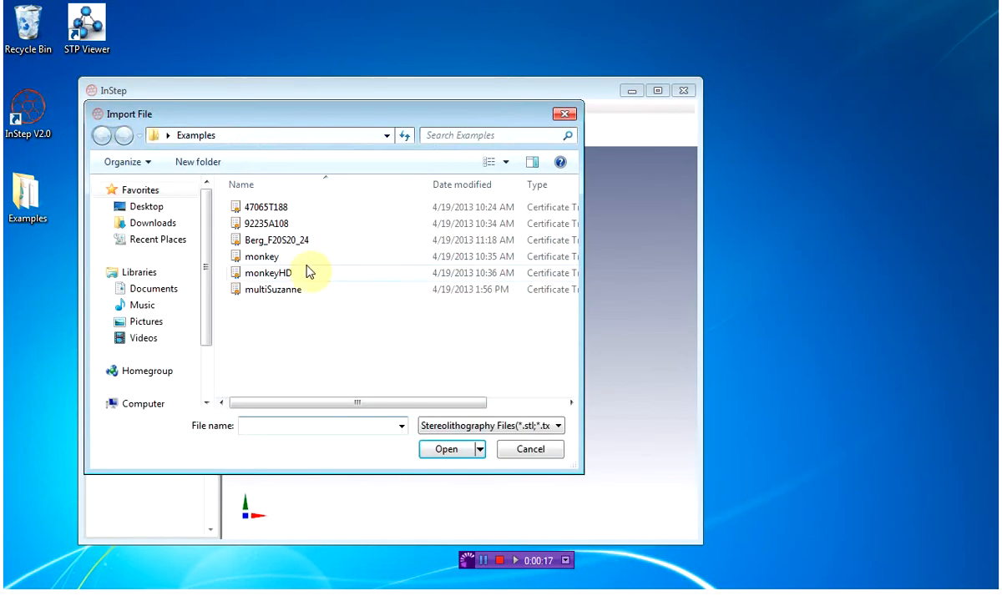
double_click(260, 256)
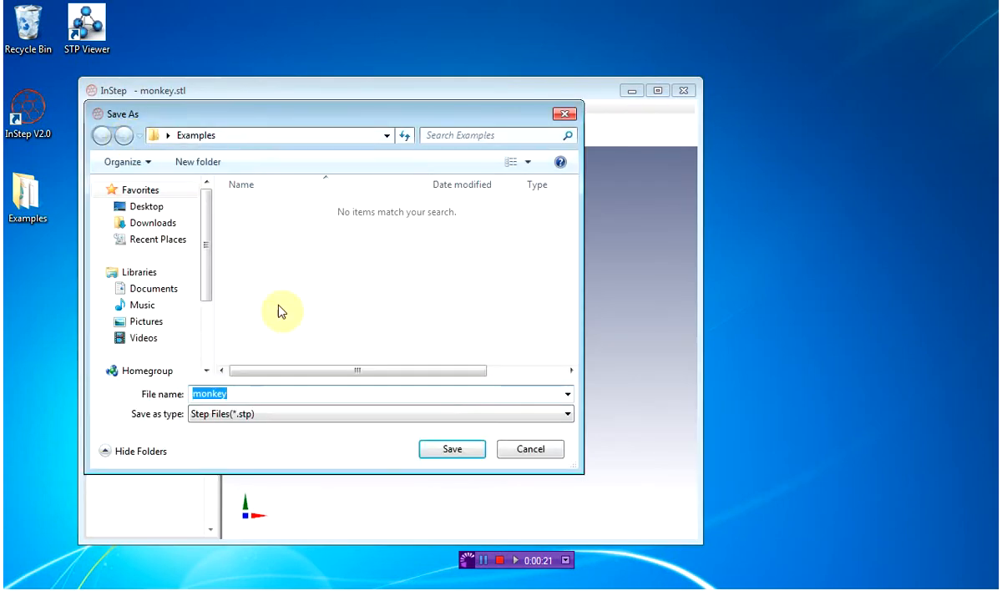
Save the monkey model as the STEP file monkey.stp
click(451, 449)
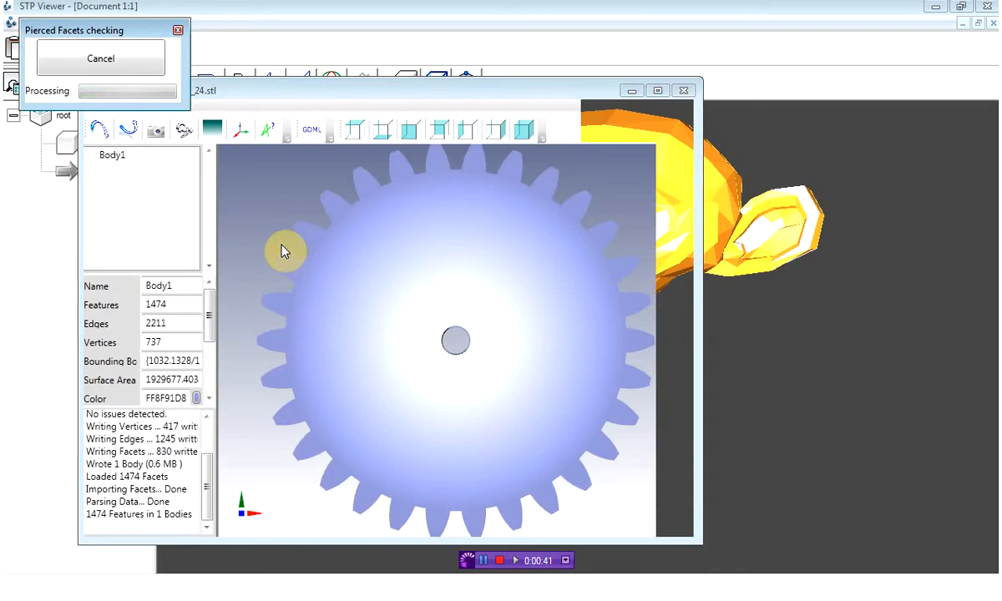
Export the gear as Berg_F20S20_24.stp in Step Files format
click(100, 58)
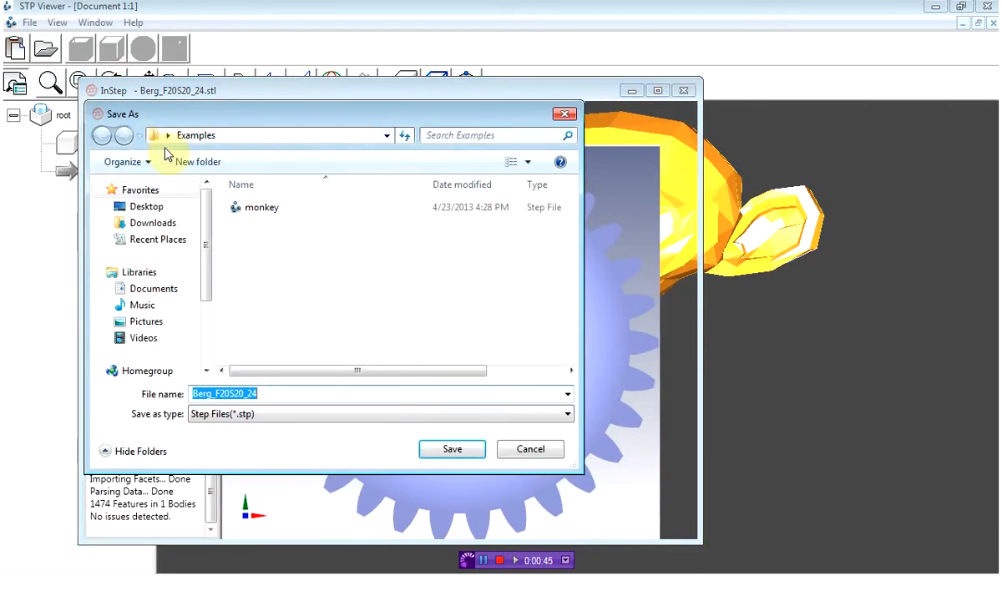
click(452, 450)
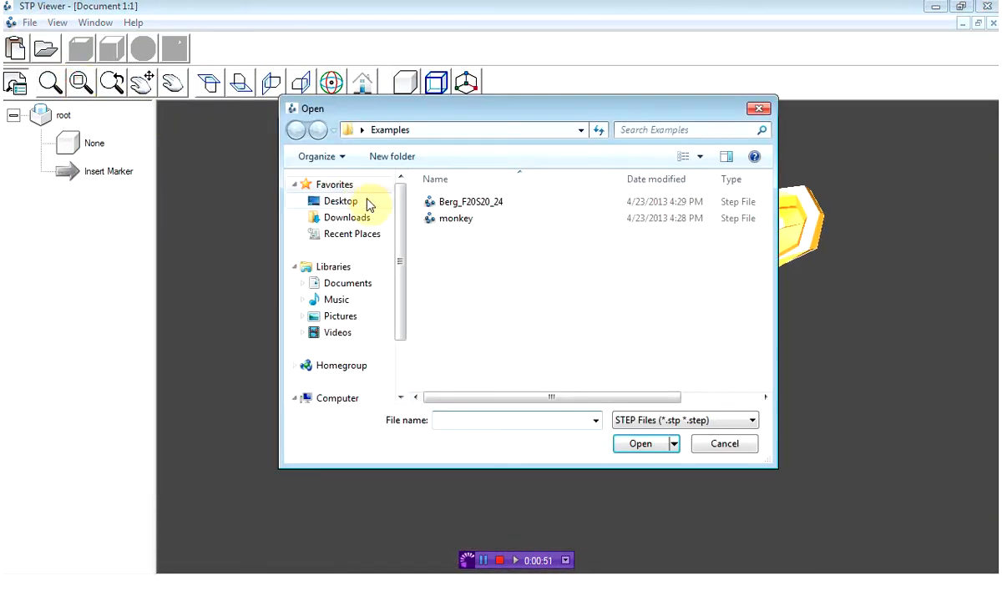
Open Berg_F20S20_24.stp in STP Viewer and switch from wireframe to shaded display
click(640, 444)
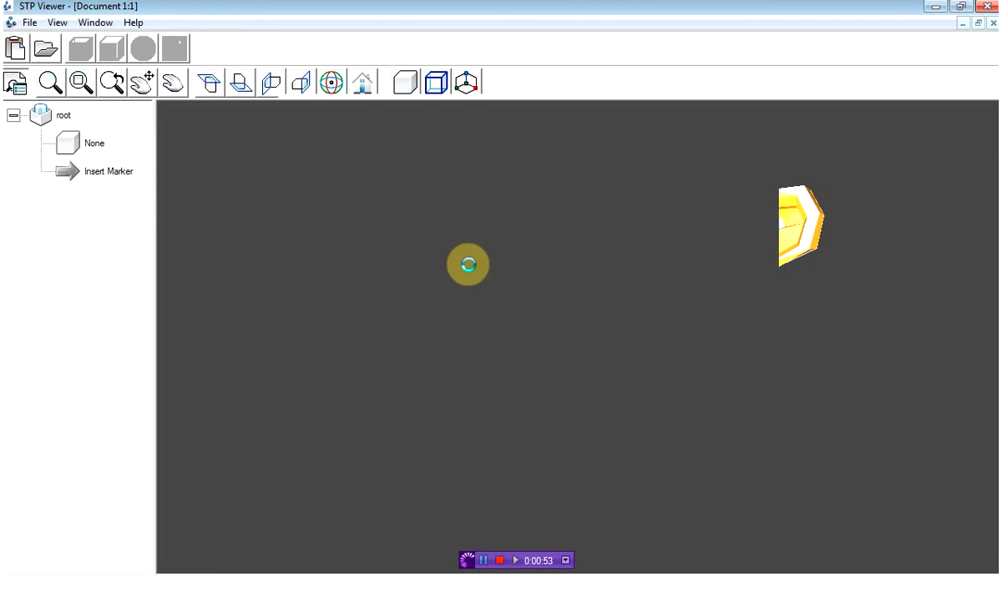
click(403, 82)
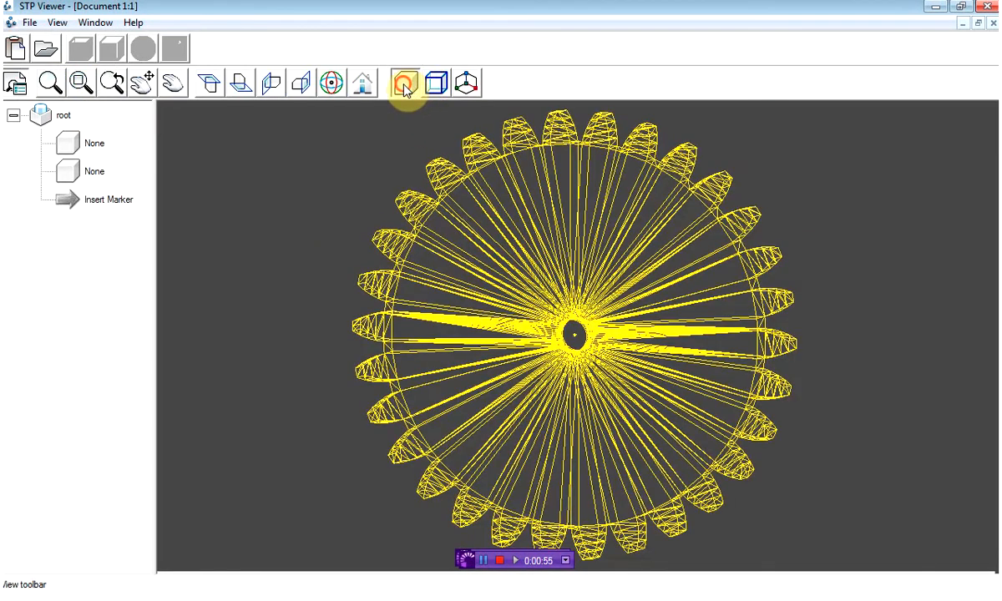
click(402, 82)
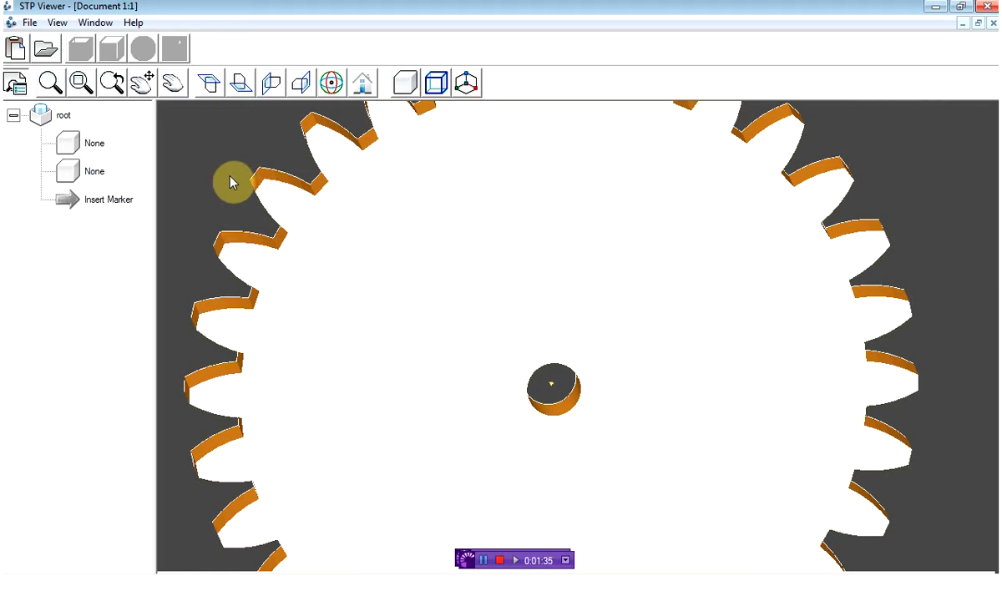
mouse_move(208, 192)
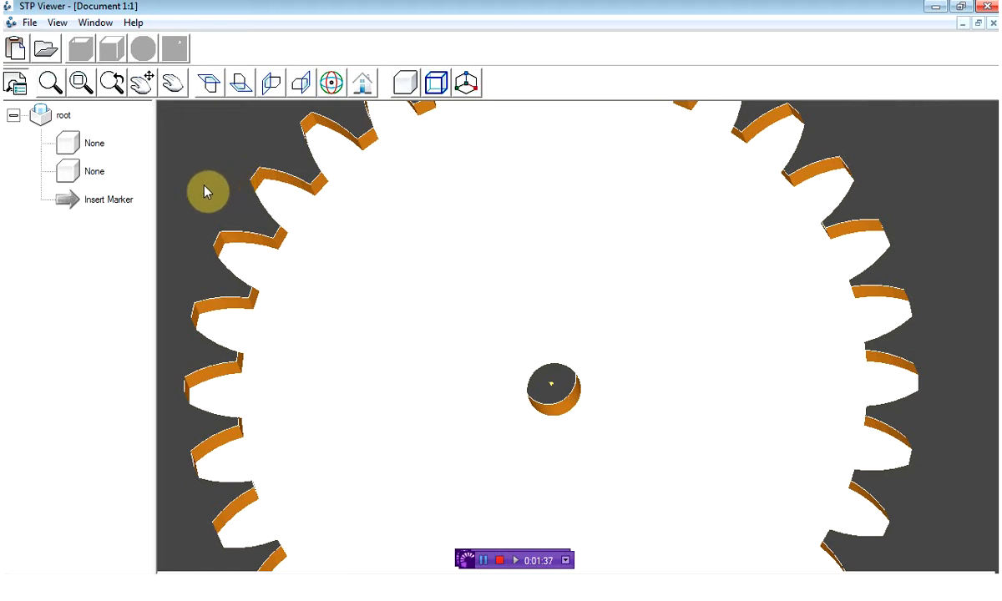
Bring up InStep's application settings and expand the Import/Export section
click(990, 8)
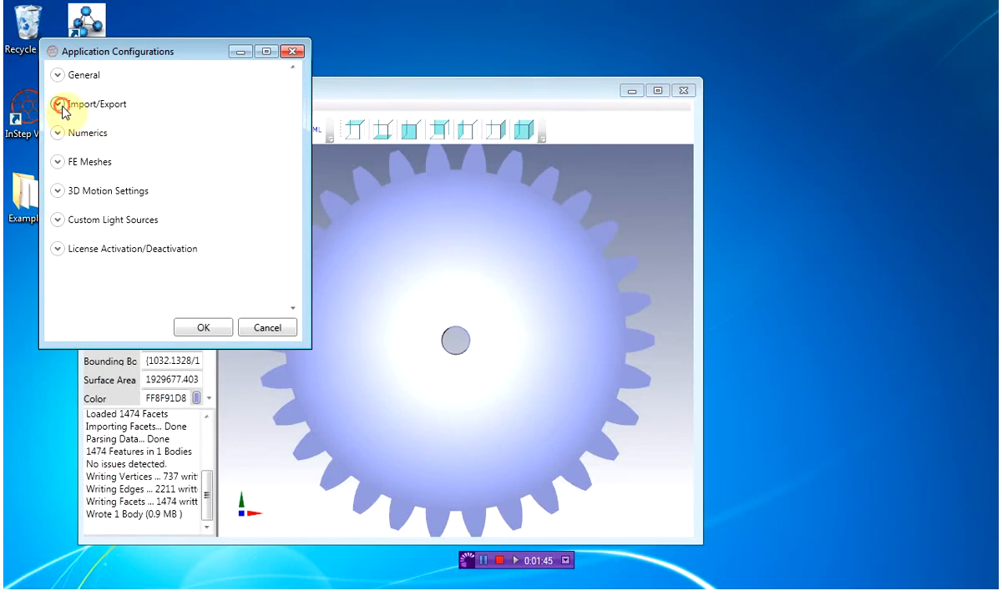
click(59, 103)
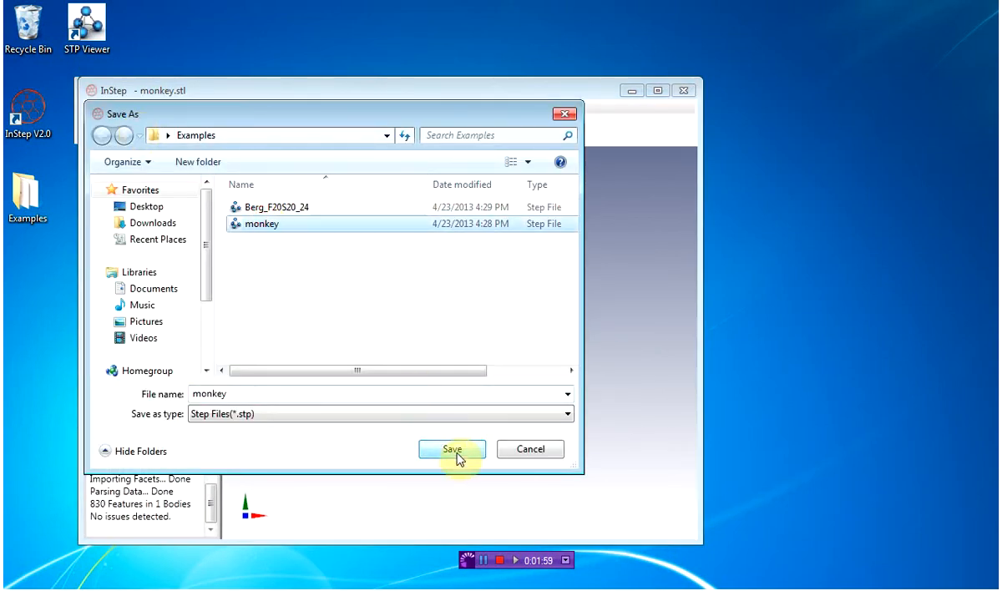
Overwrite monkey.stp, view it shaded then wireframe, and minimize STP Viewer
click(452, 449)
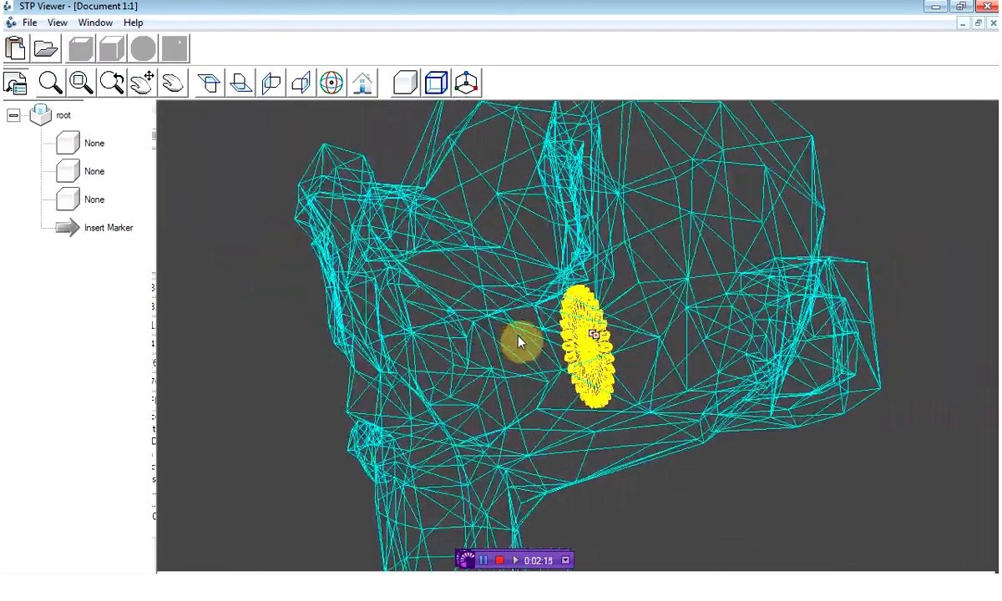
click(402, 83)
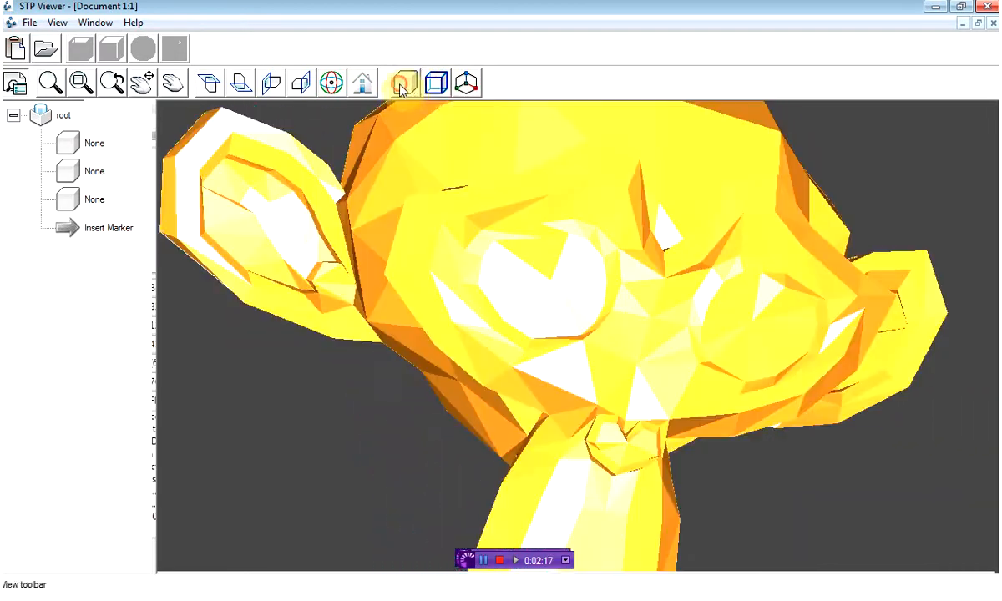
click(404, 83)
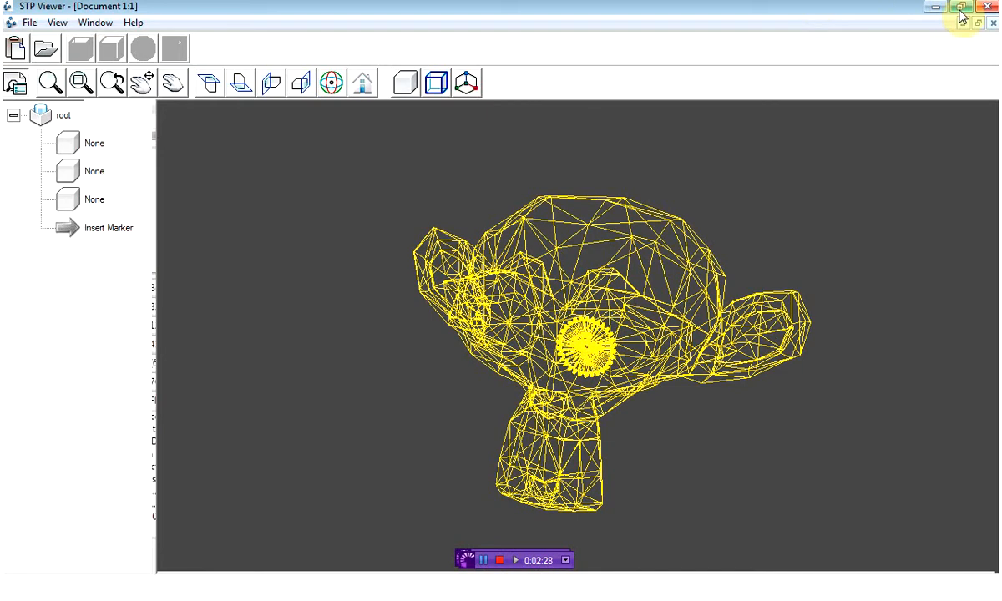
click(957, 9)
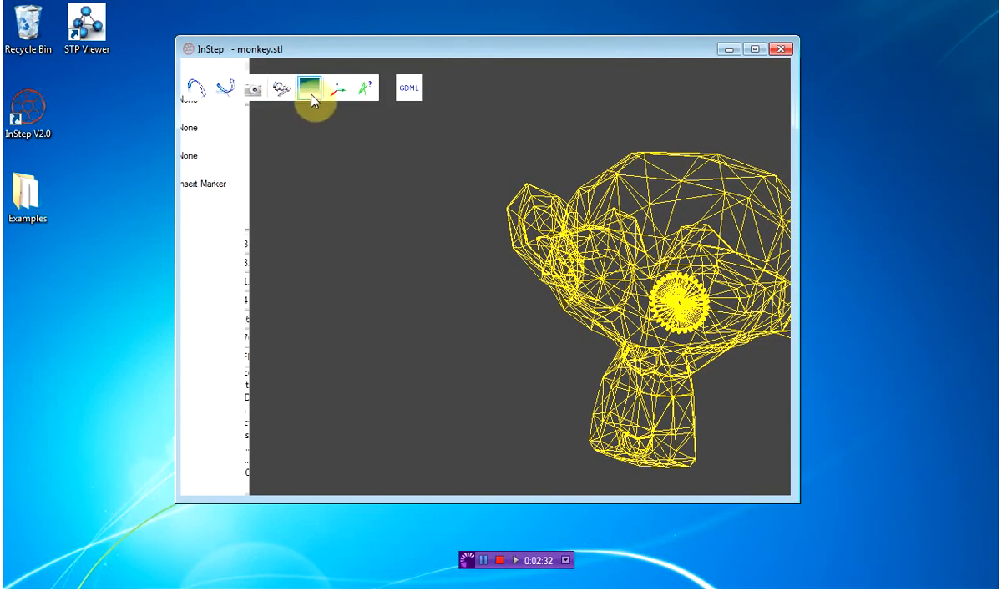
Expand Import/Export in Application Configurations and open the STL Export format choices
click(309, 87)
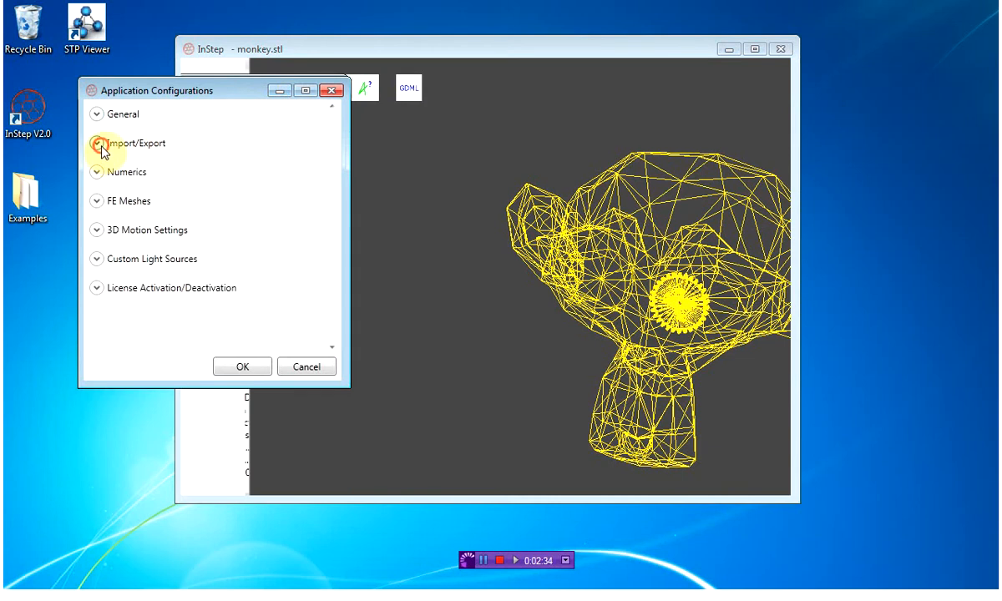
click(97, 143)
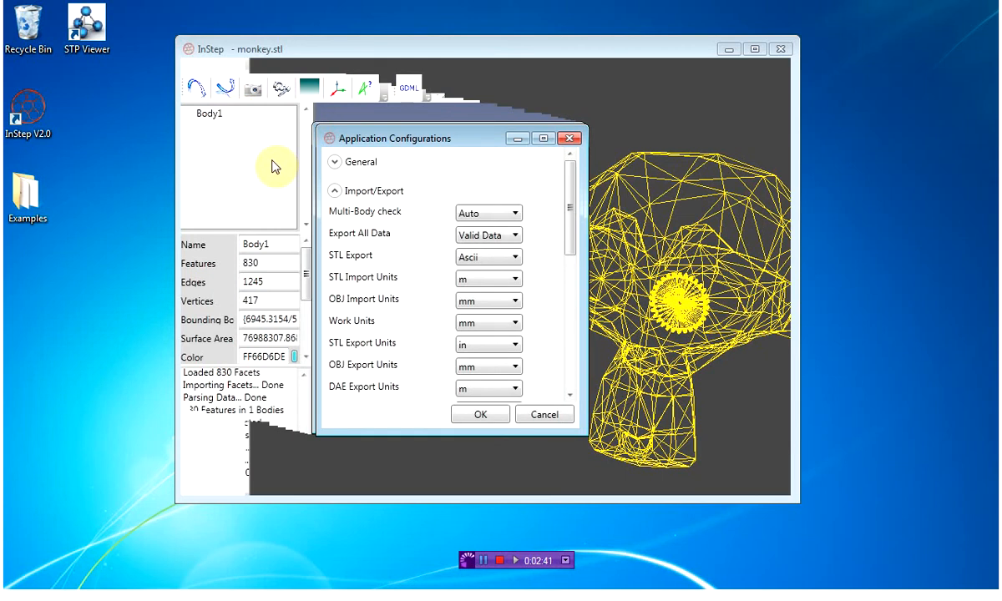
mouse_move(366, 267)
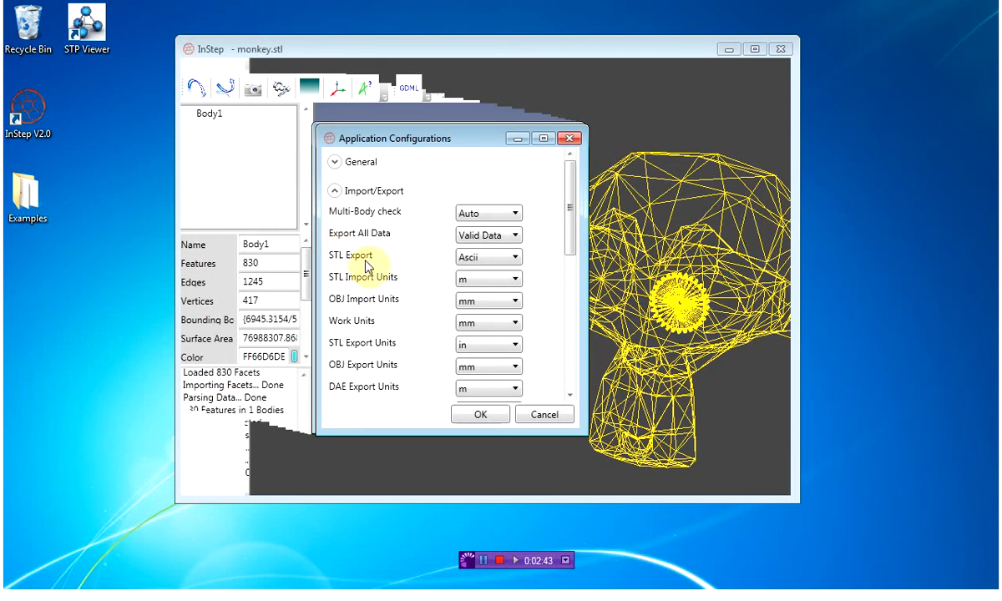
mouse_move(420, 362)
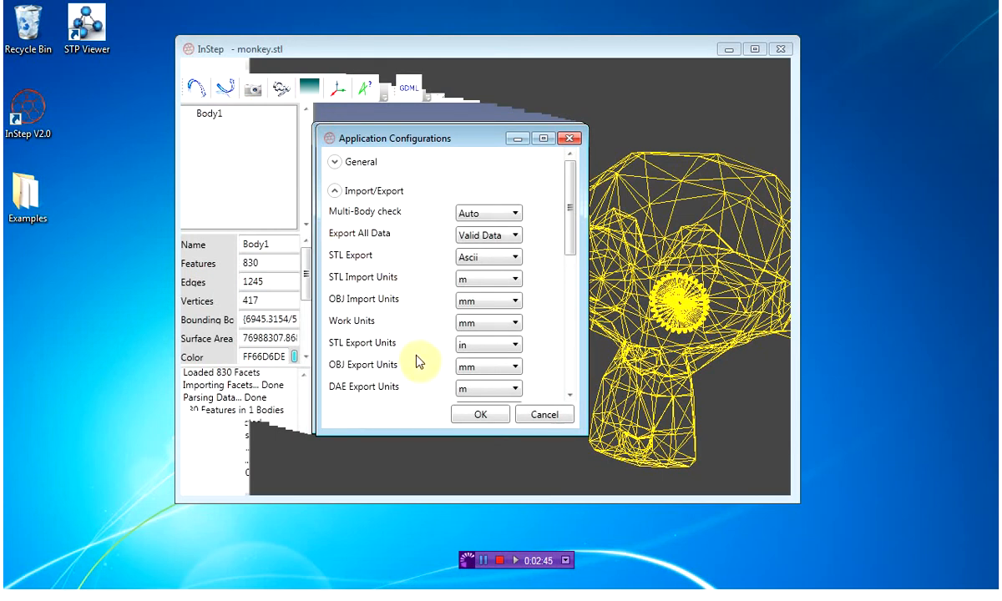
mouse_move(398, 277)
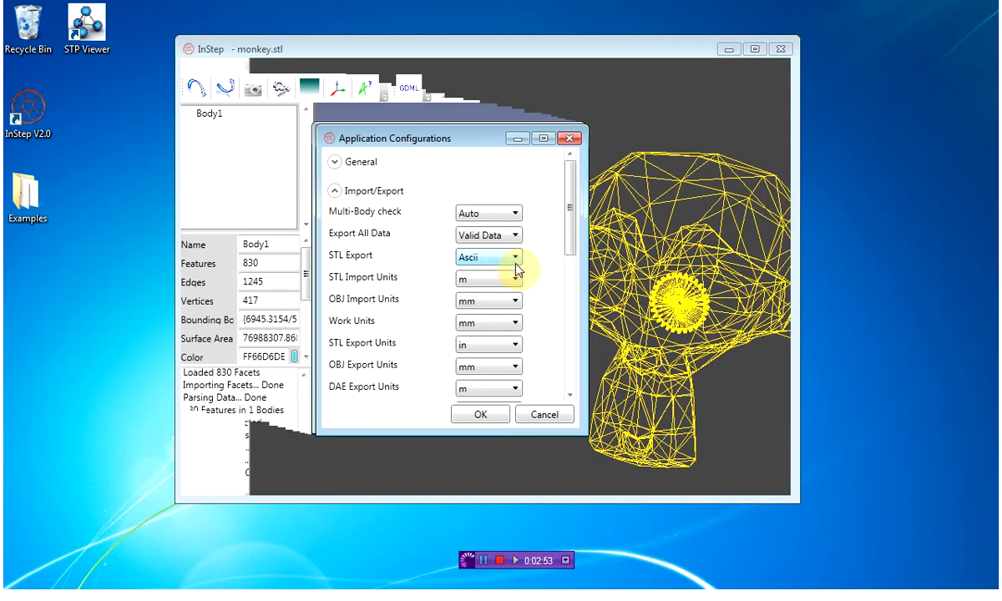
mouse_move(513, 263)
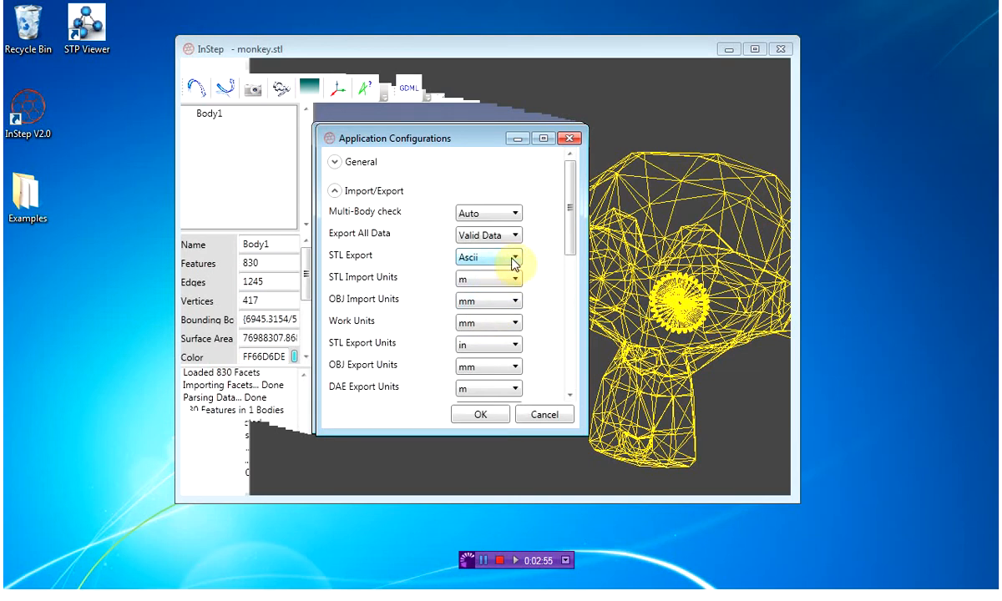
mouse_move(514, 265)
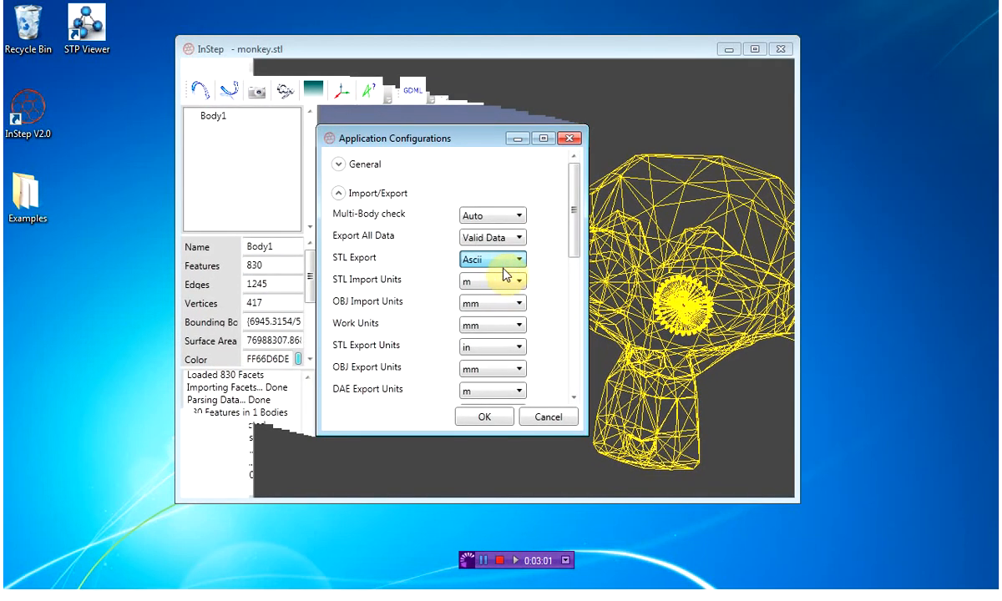
click(489, 258)
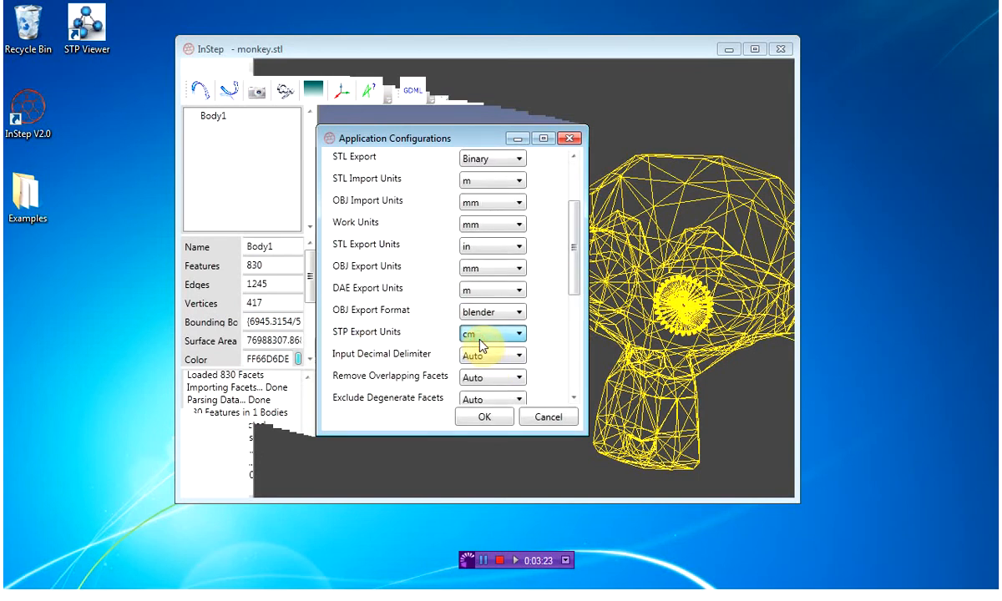
mouse_move(491, 344)
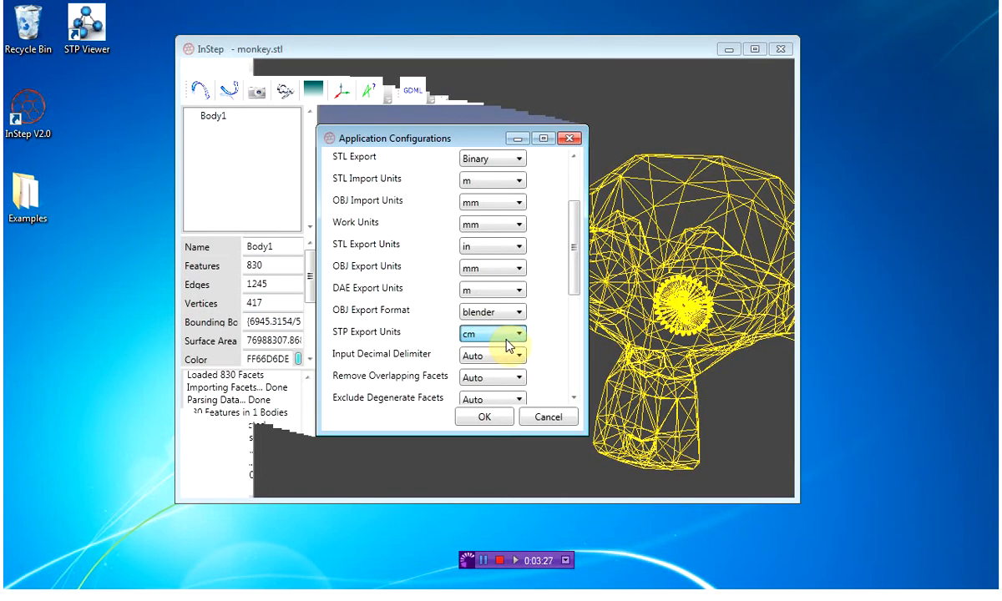
mouse_move(495, 356)
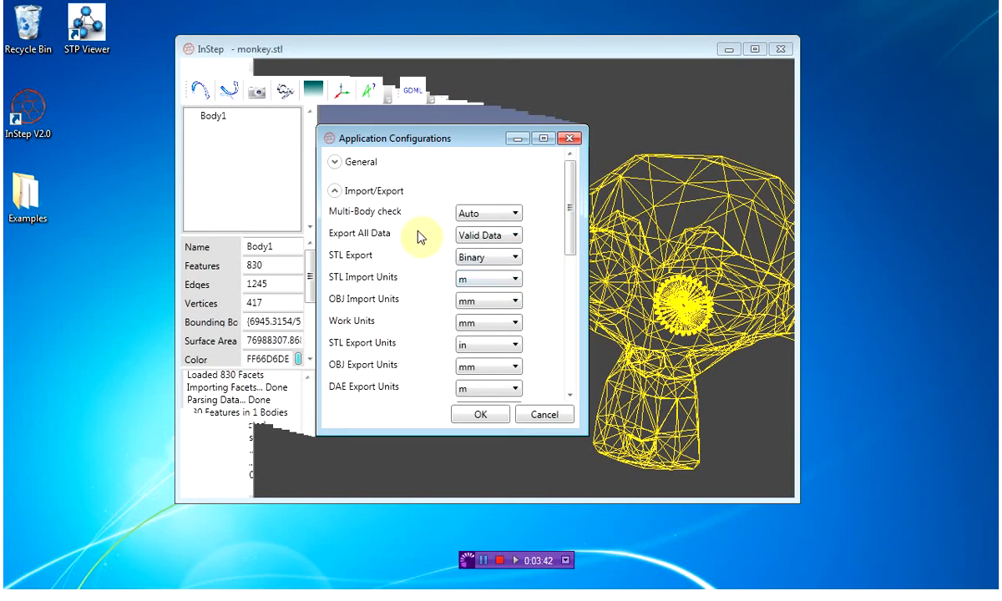
mouse_move(383, 236)
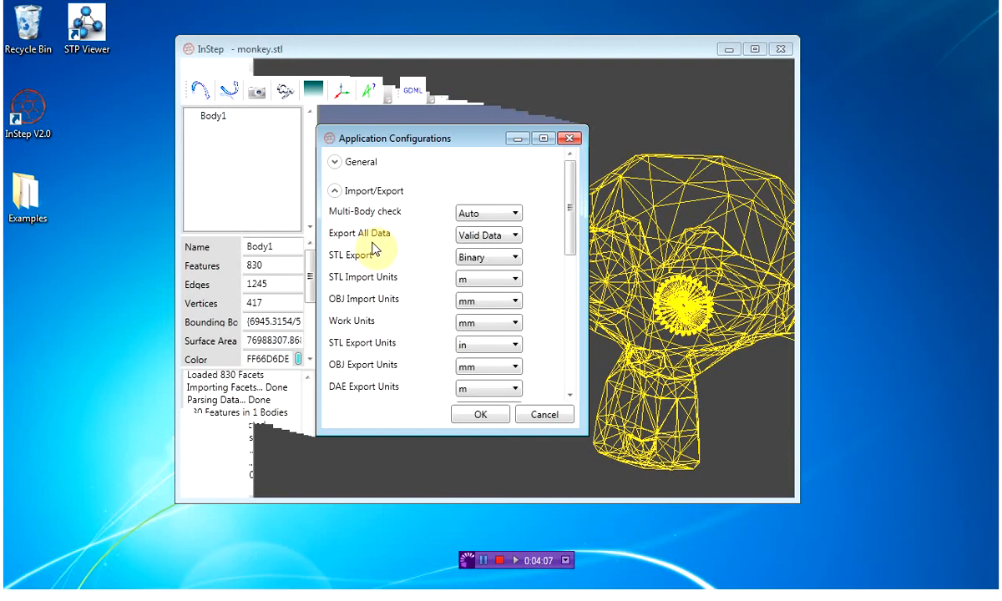
mouse_move(546, 248)
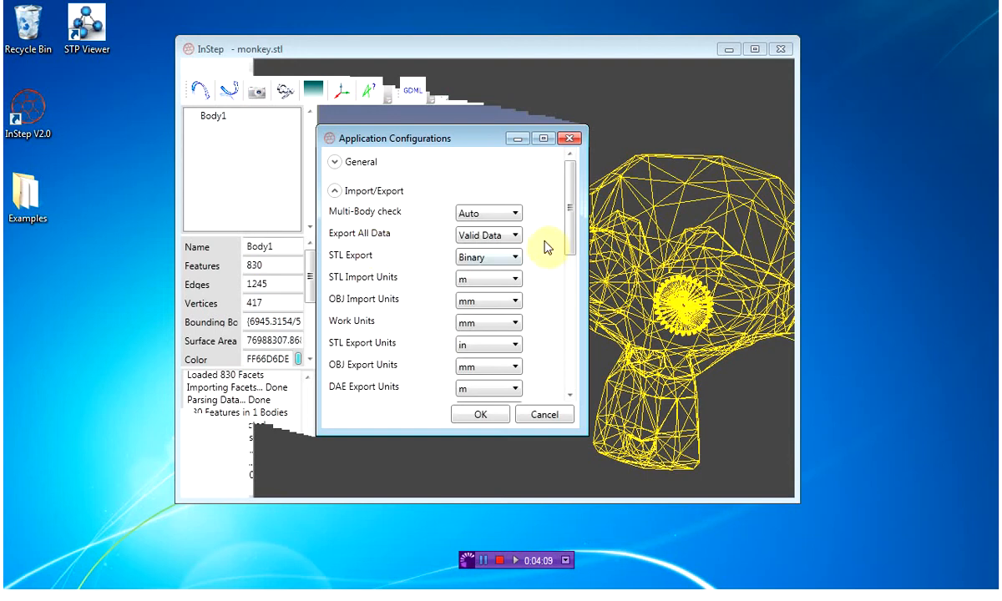
Set Export All Data to All Data and collapse the Import/Export section
click(511, 235)
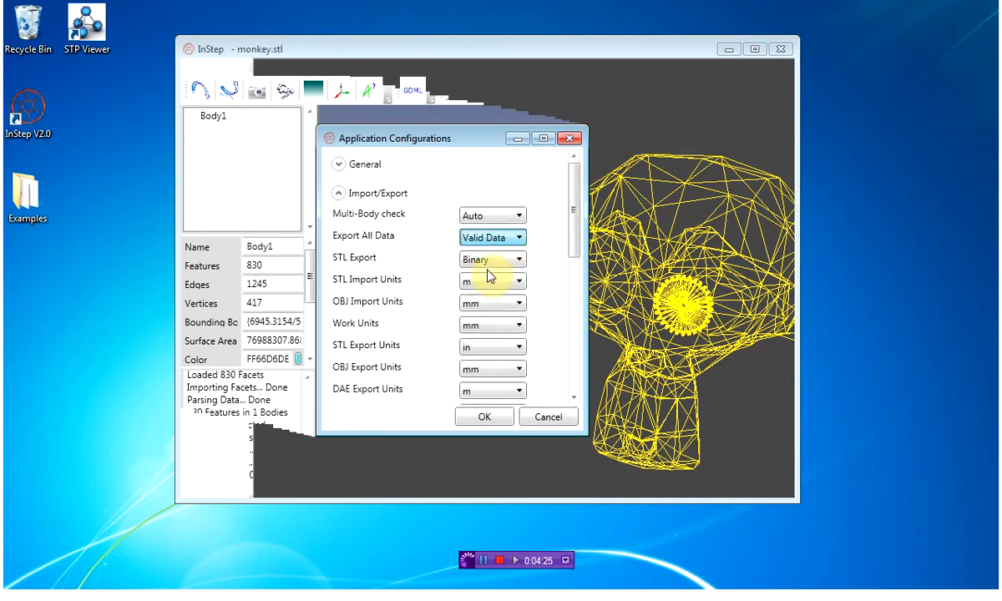
click(489, 237)
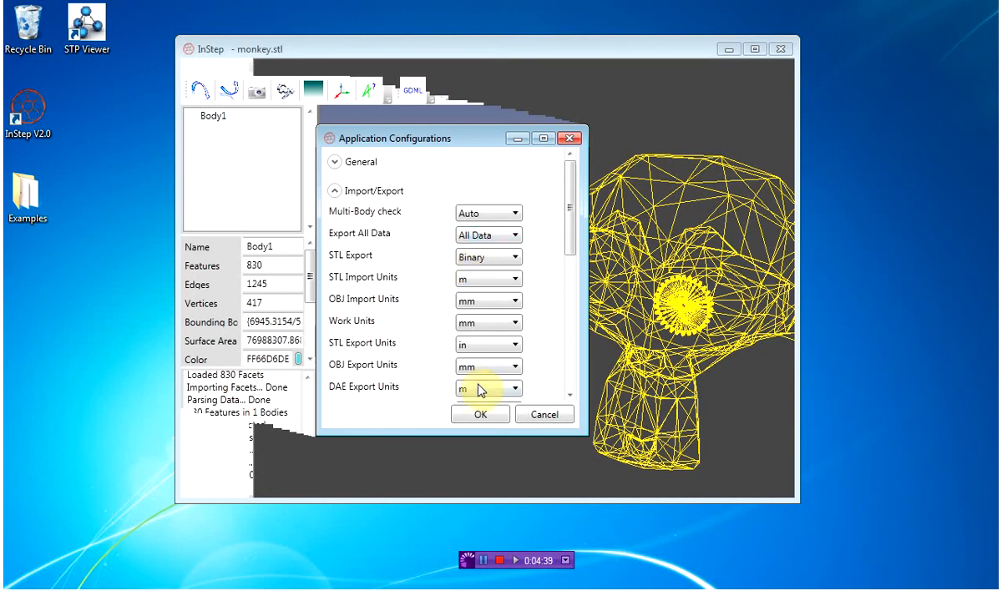
mouse_move(447, 375)
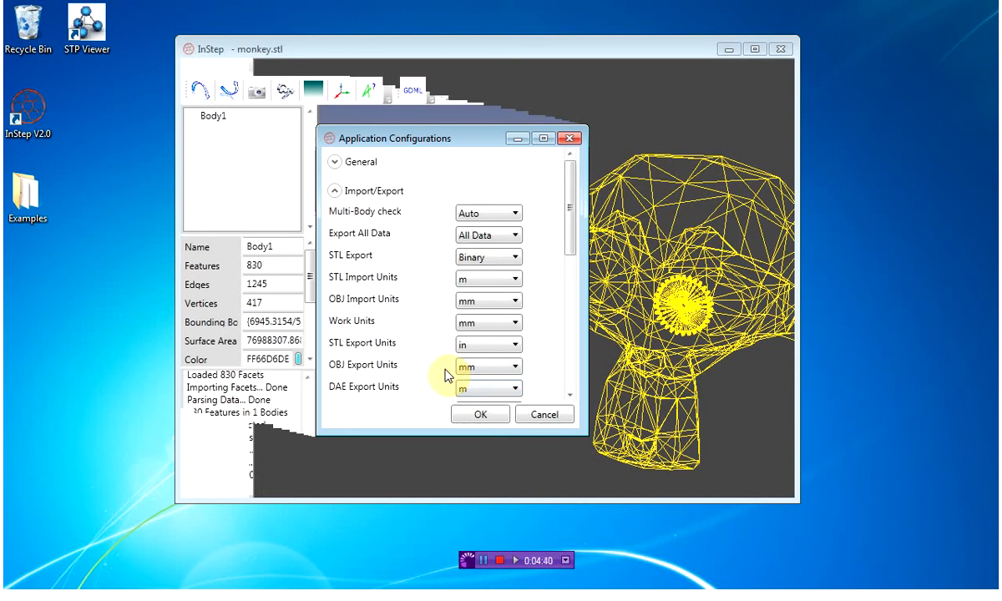
click(334, 190)
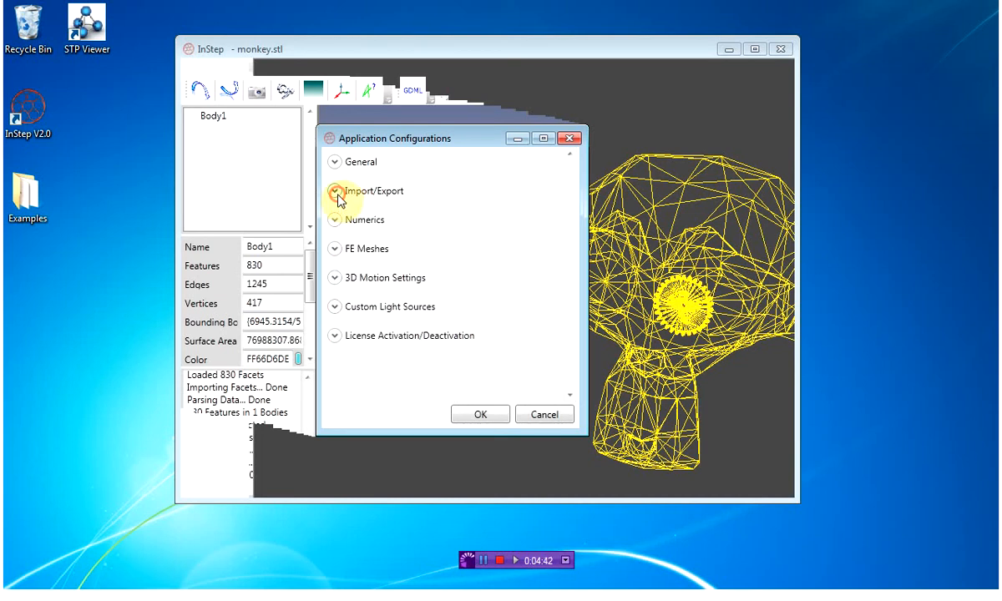
Expand, collapse and re-expand the General settings section to review it
click(334, 161)
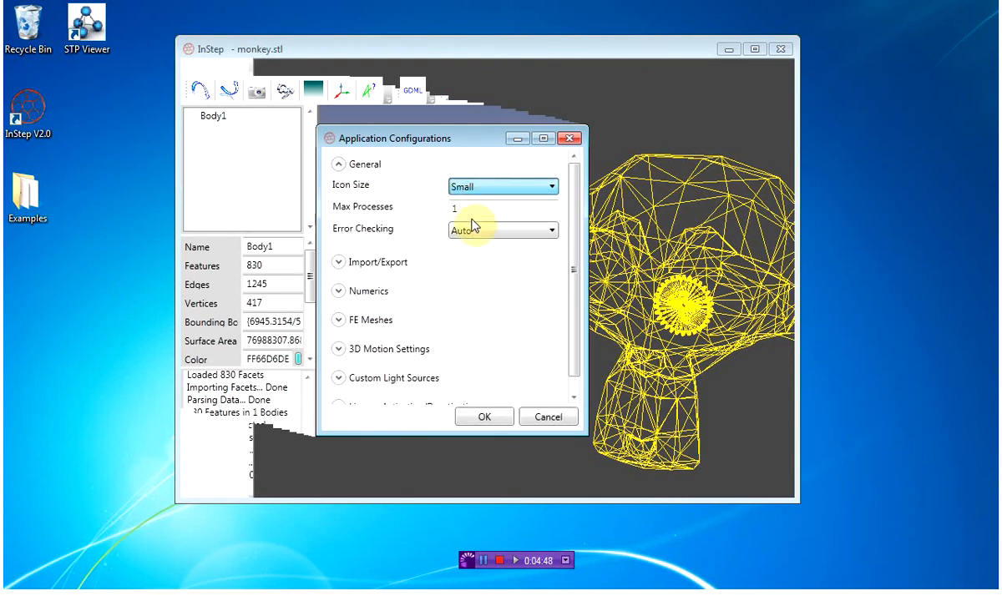
click(484, 416)
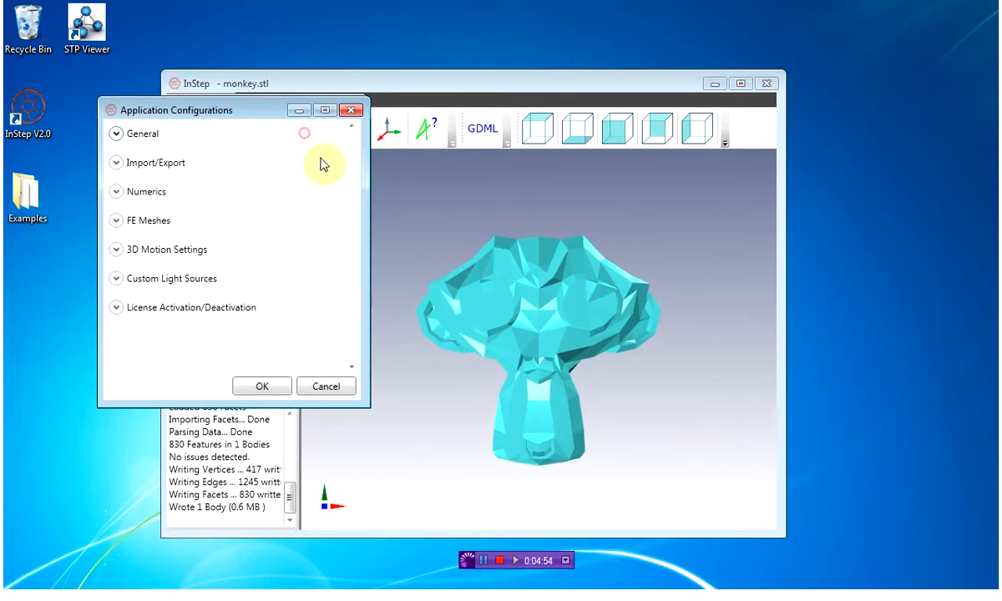
click(117, 133)
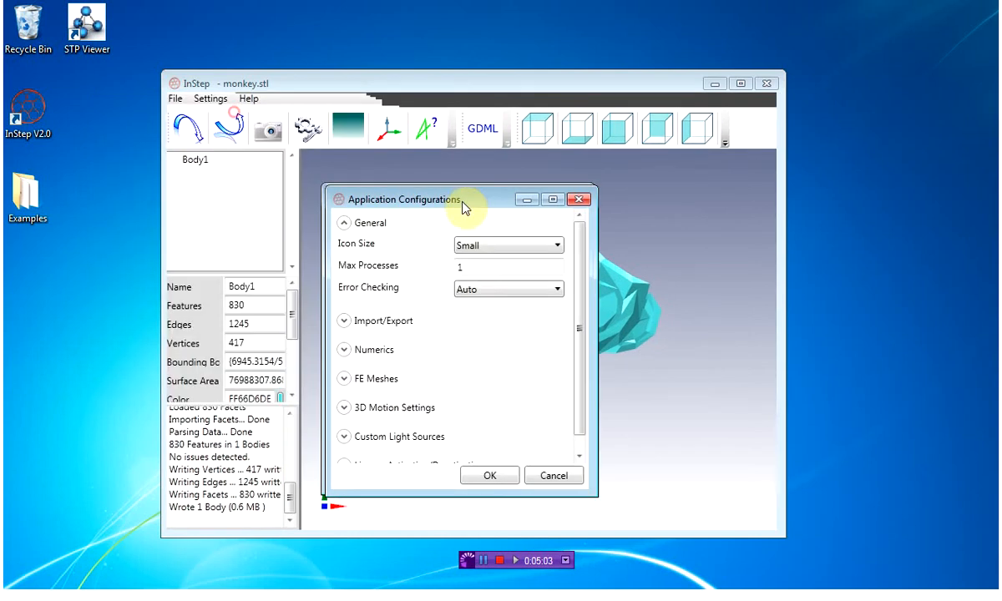
click(508, 288)
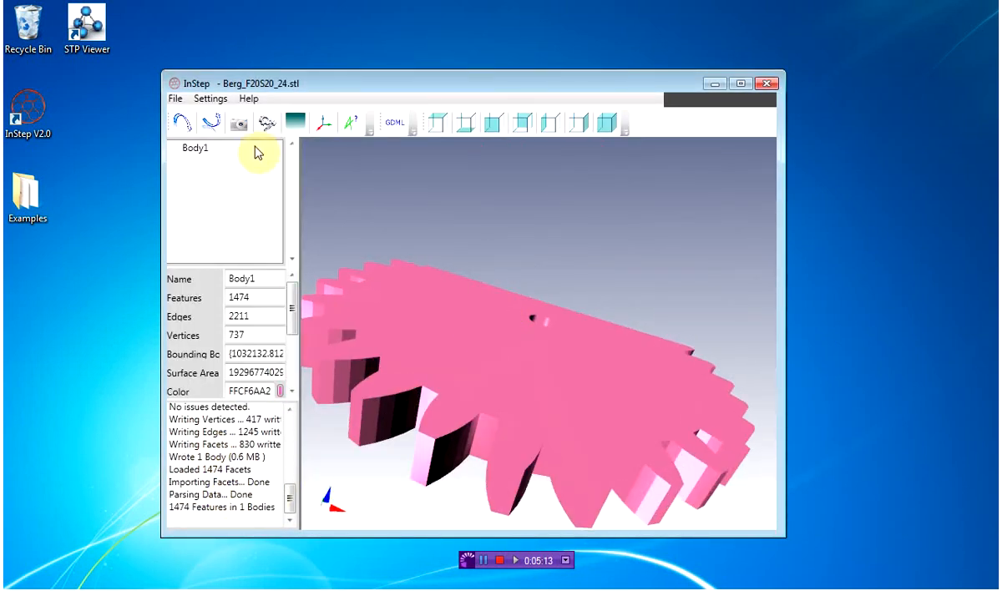
Stop the pierced facets check on the gear and reopen the application configuration
click(210, 98)
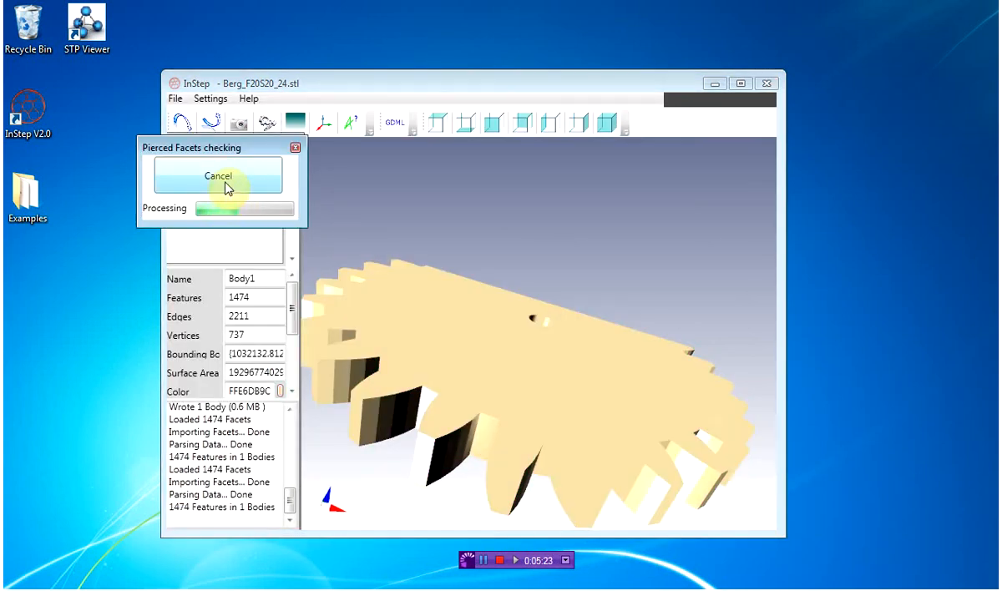
click(218, 176)
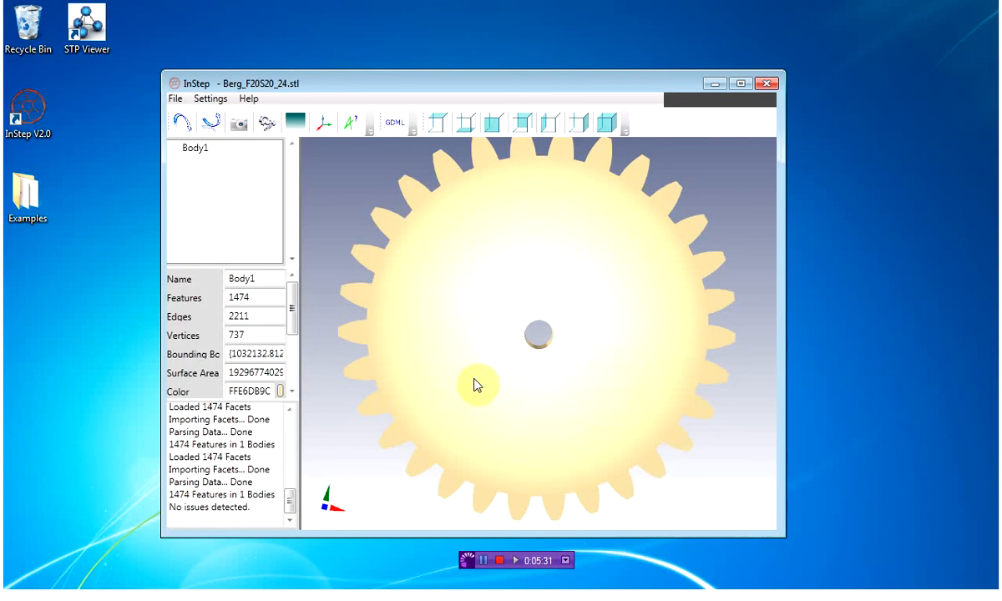
click(210, 97)
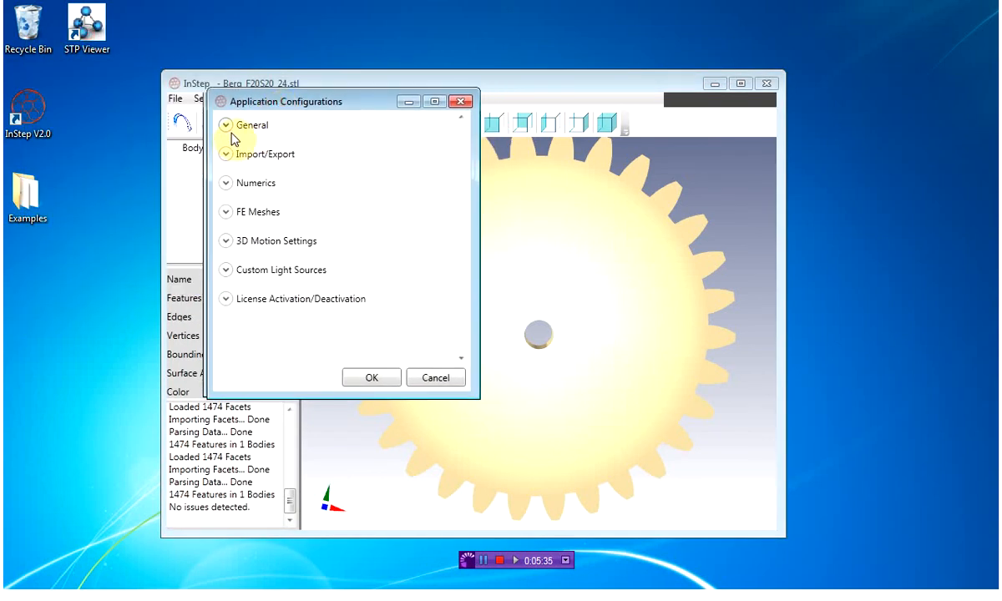
click(225, 125)
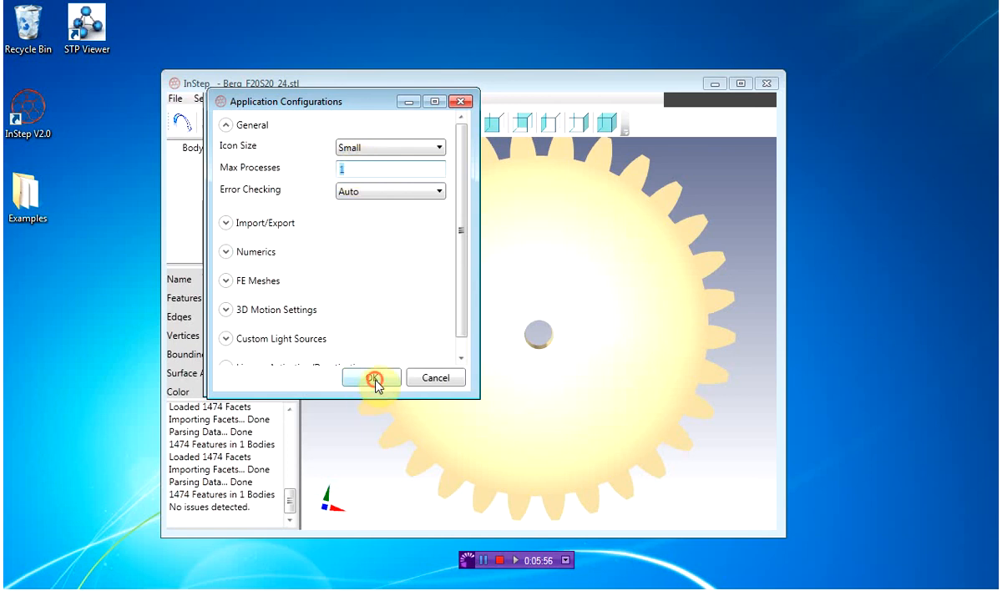
click(372, 379)
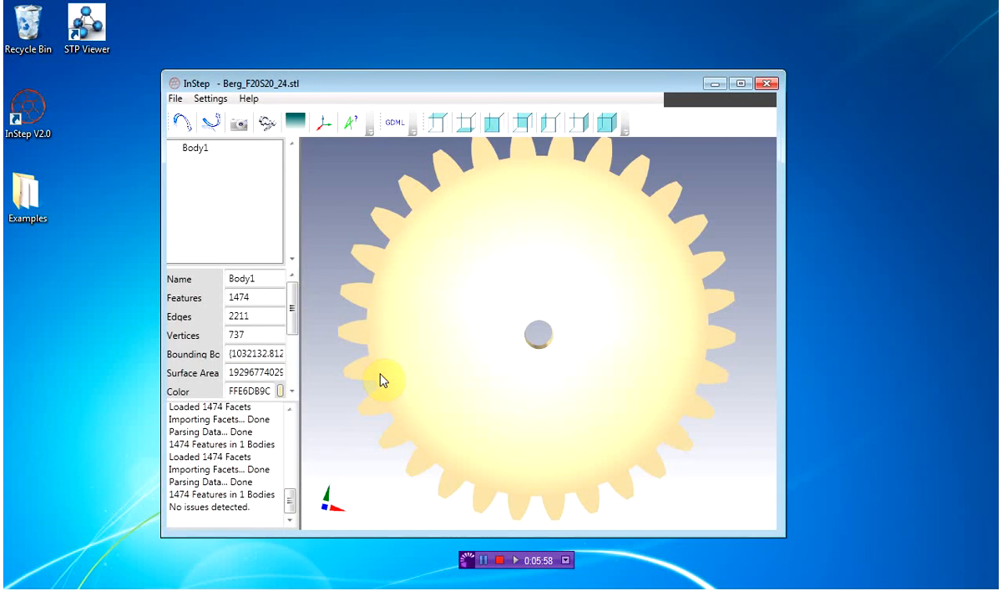